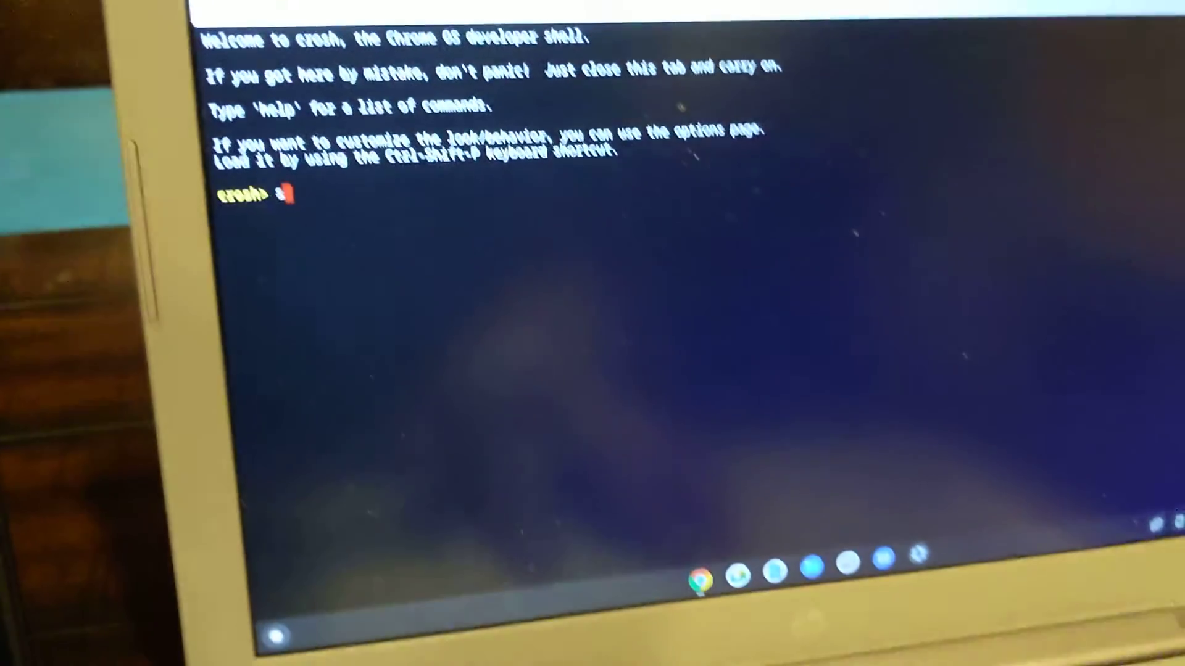
{"action": "type", "text": "shell"}
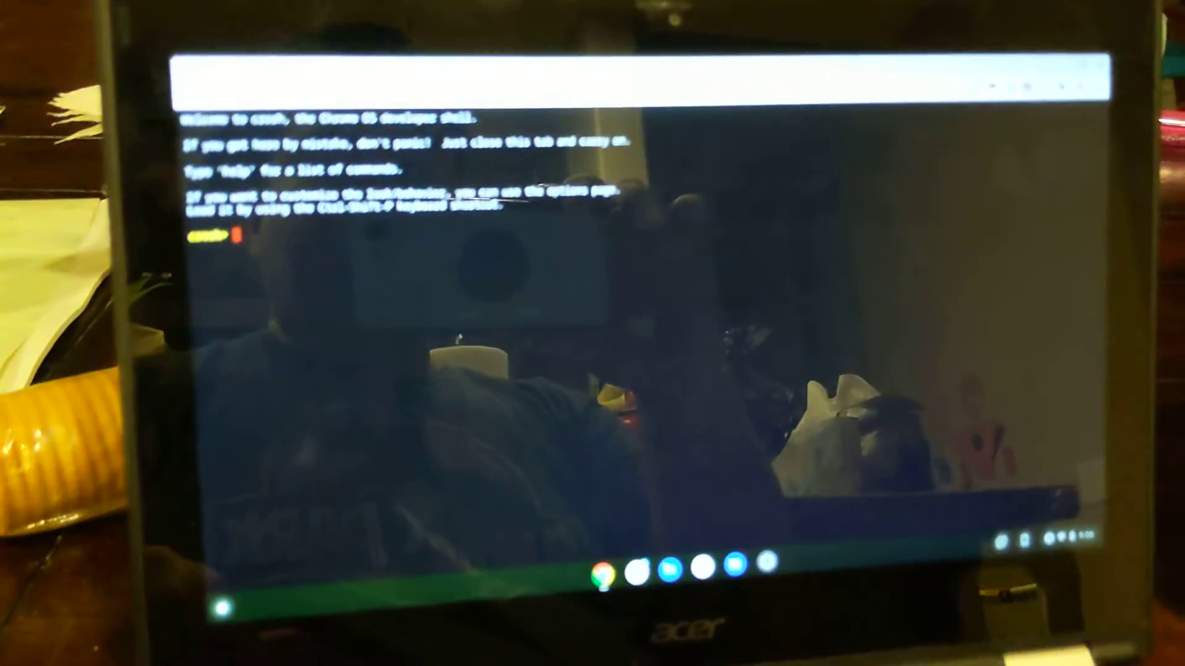
{"action": "type", "text": "shell"}
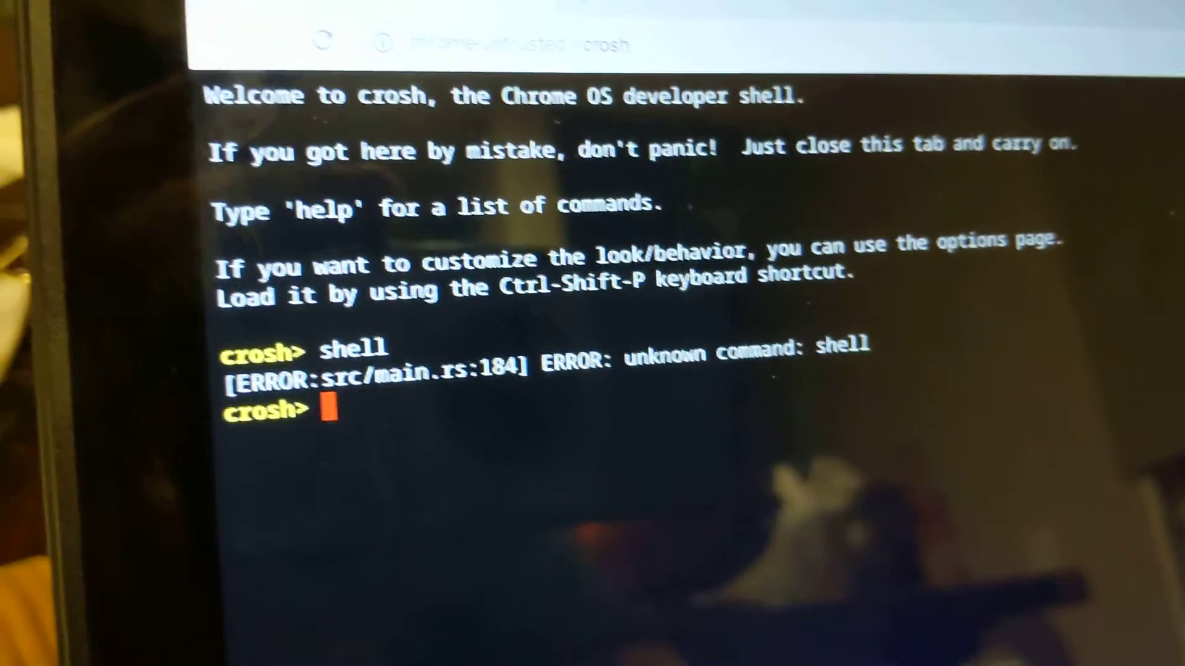
{"action": "type", "text": "she"}
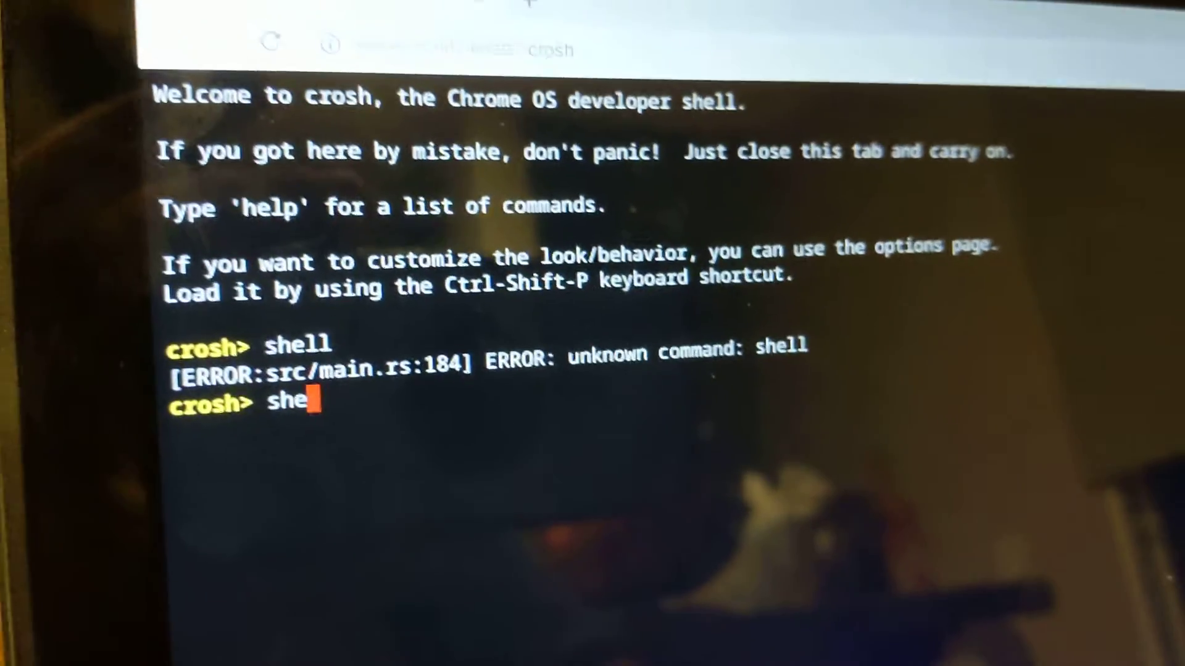
{"action": "type", "text": "ll"}
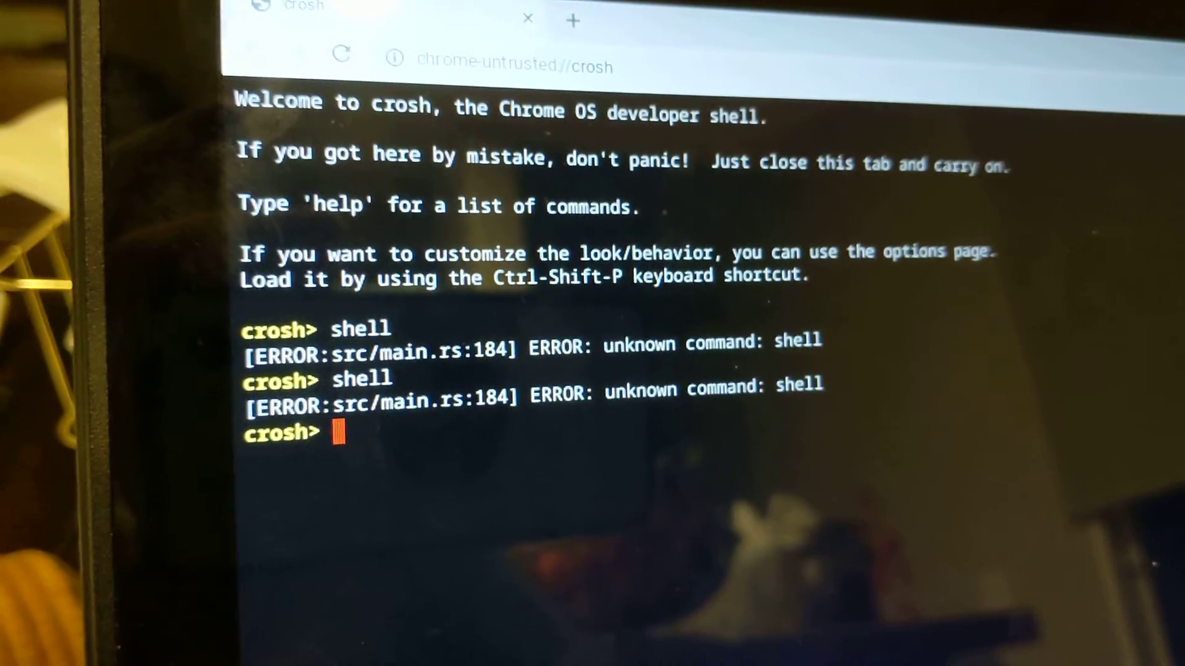
{"action": "type", "text": "s"}
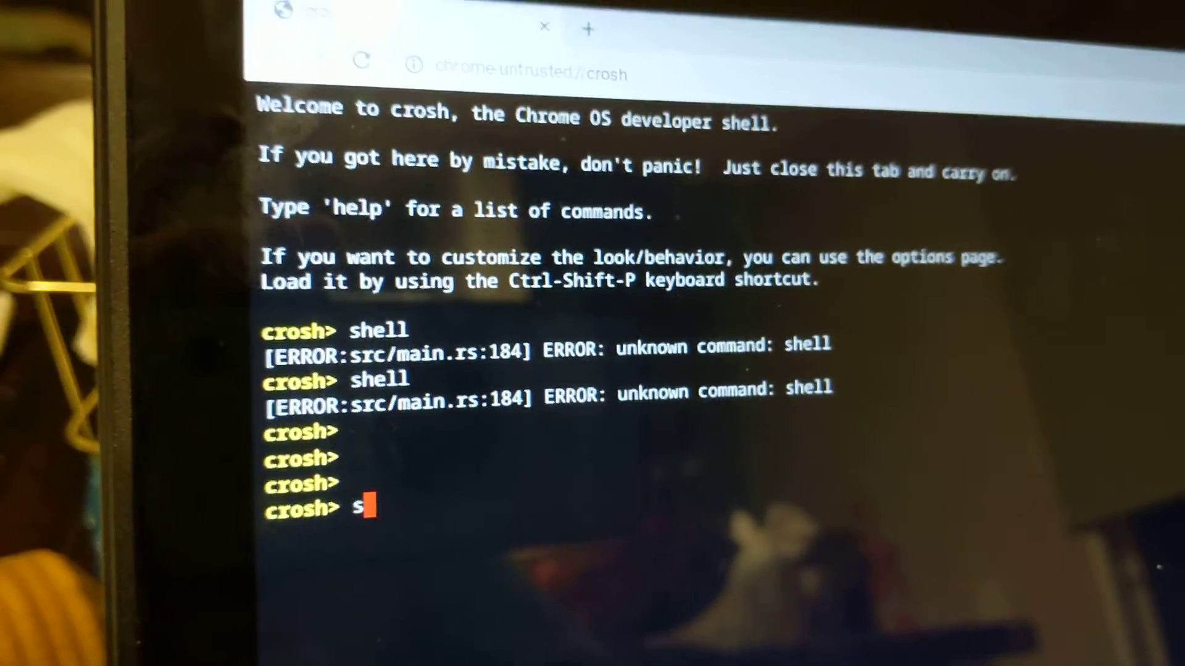